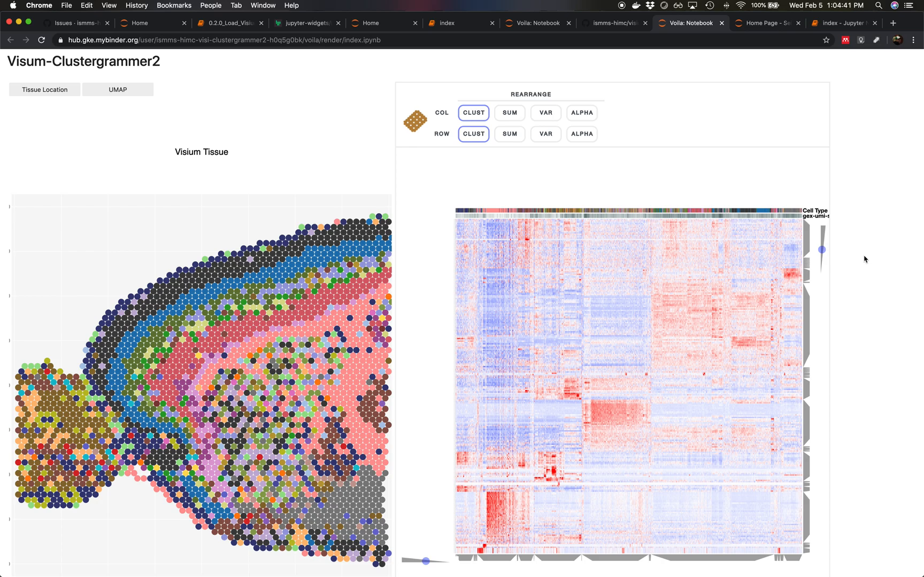
mouse_move(884, 140)
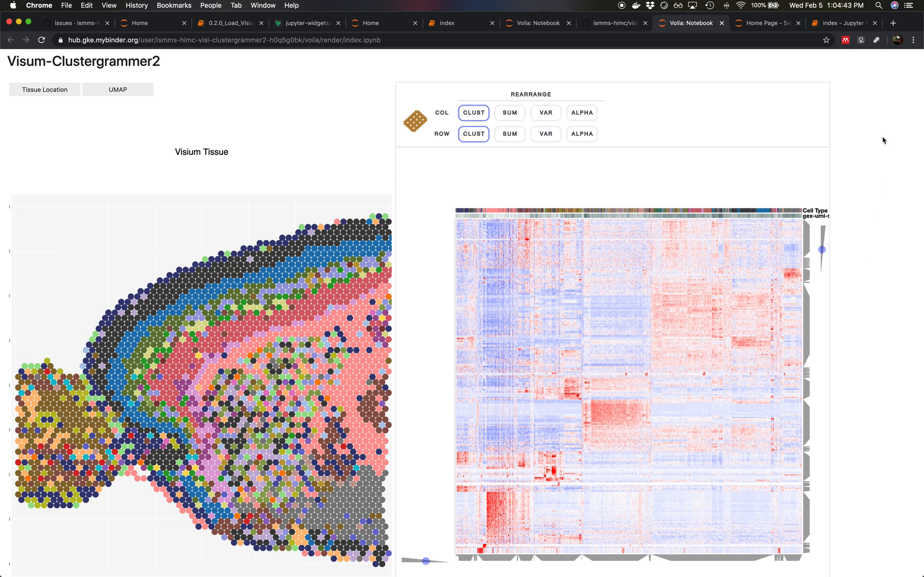
mouse_move(205, 194)
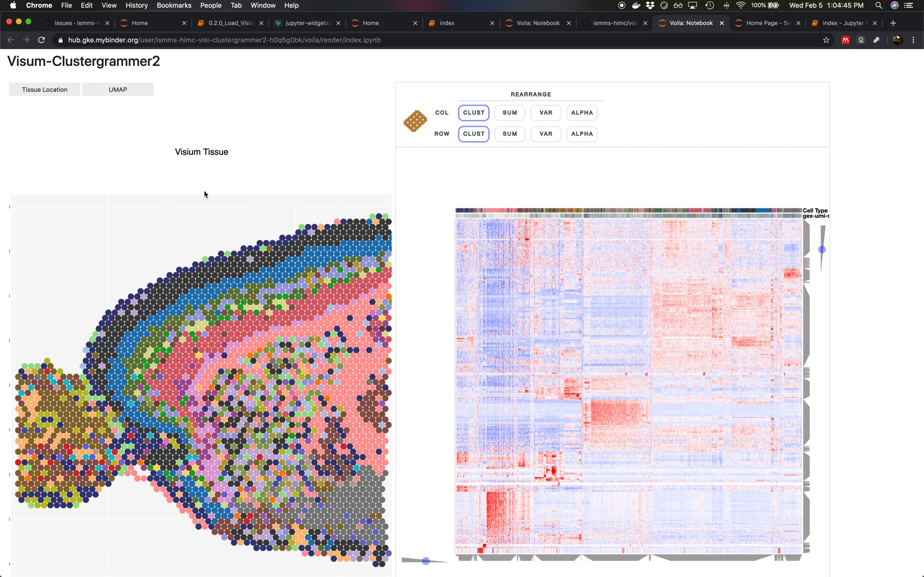
mouse_move(74, 262)
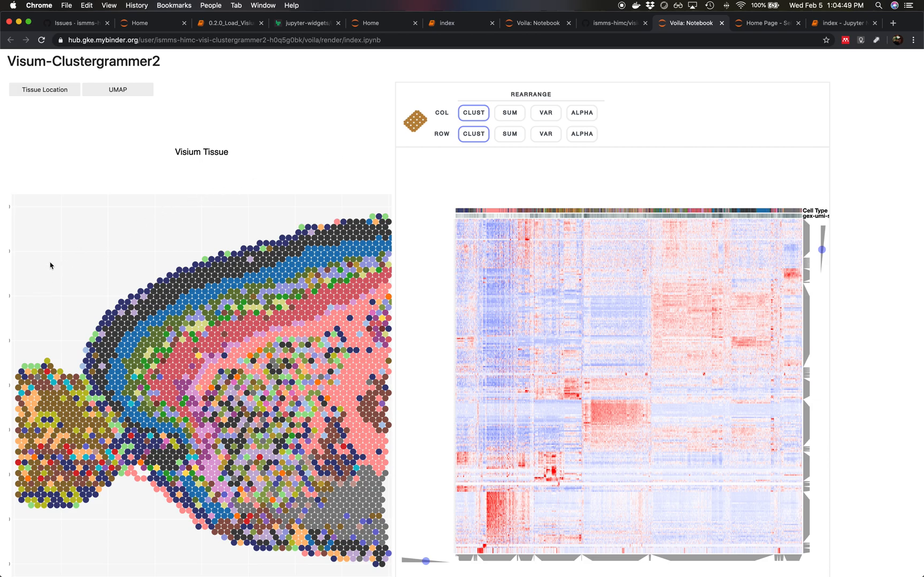
mouse_move(99, 258)
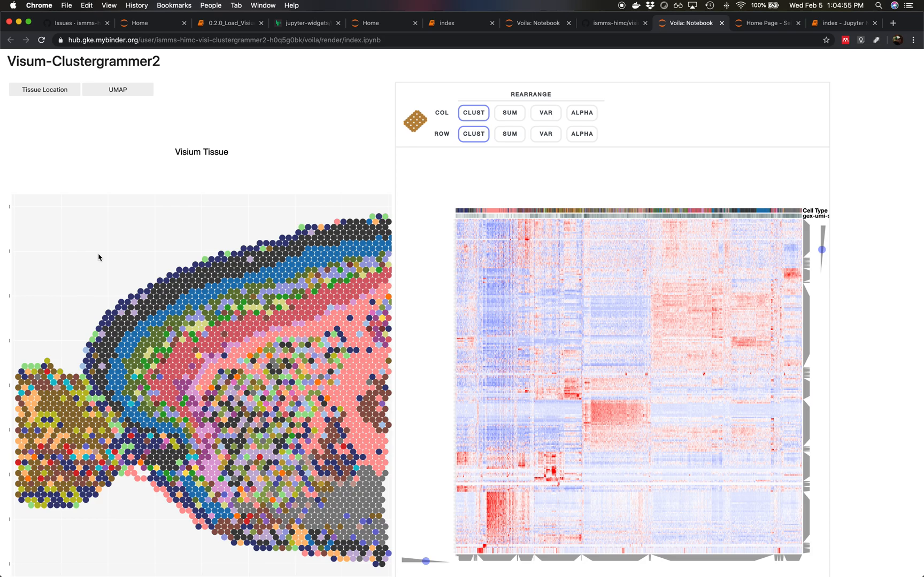
mouse_move(68, 328)
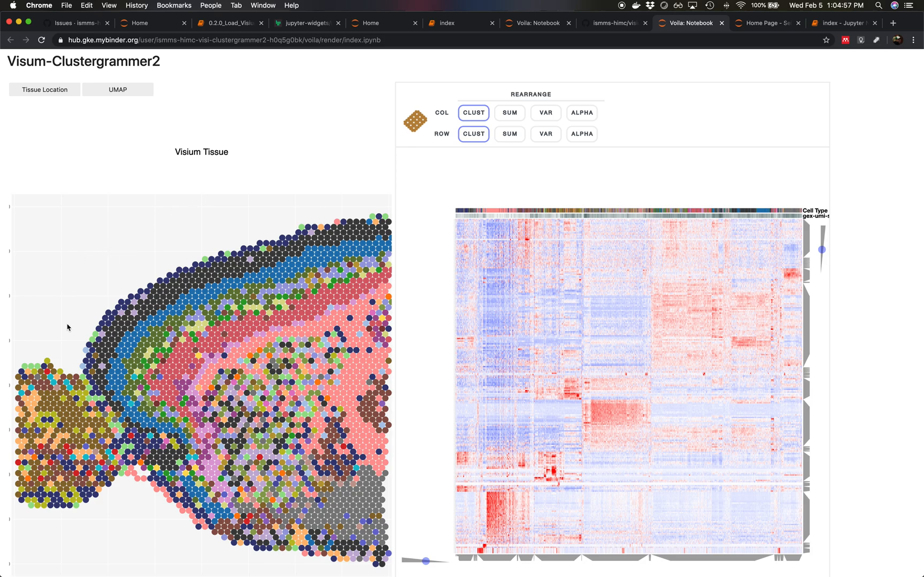
mouse_move(102, 278)
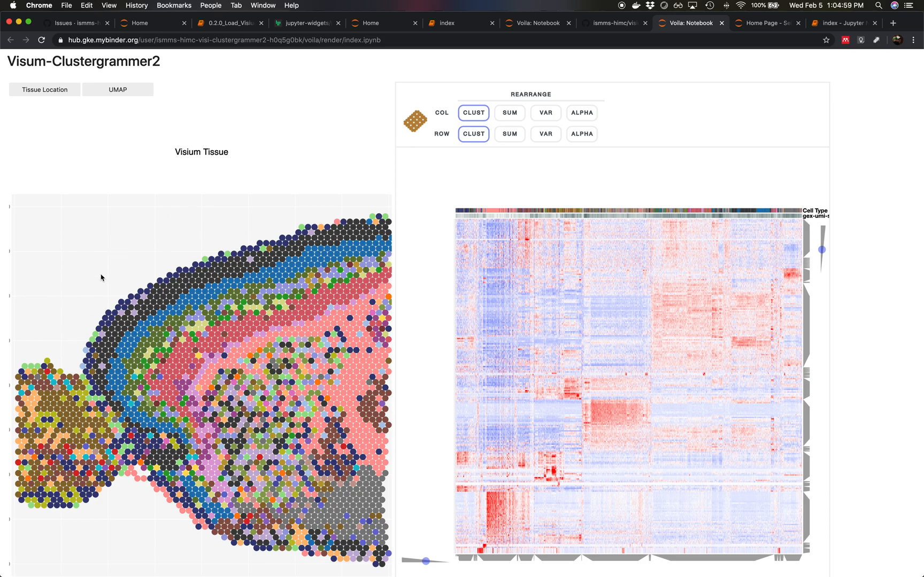
mouse_move(117, 311)
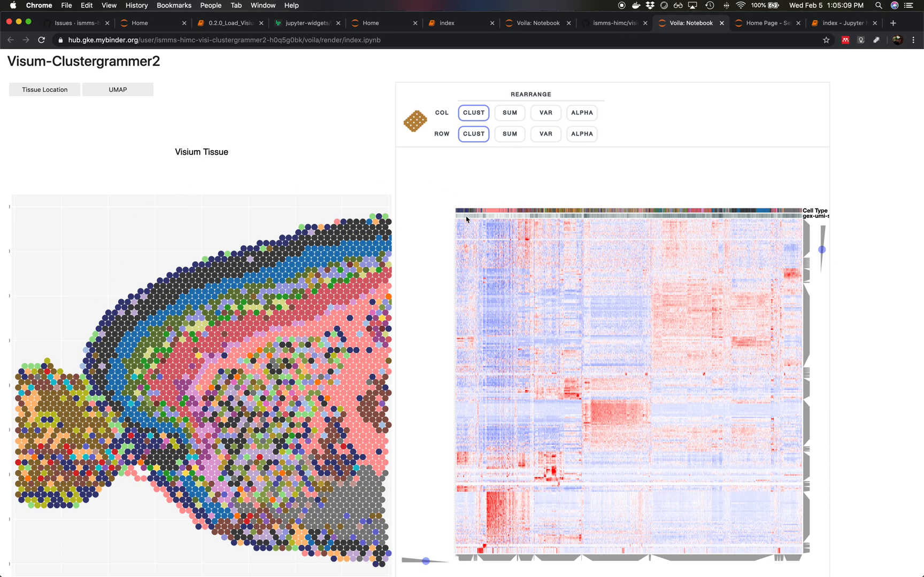
mouse_move(700, 190)
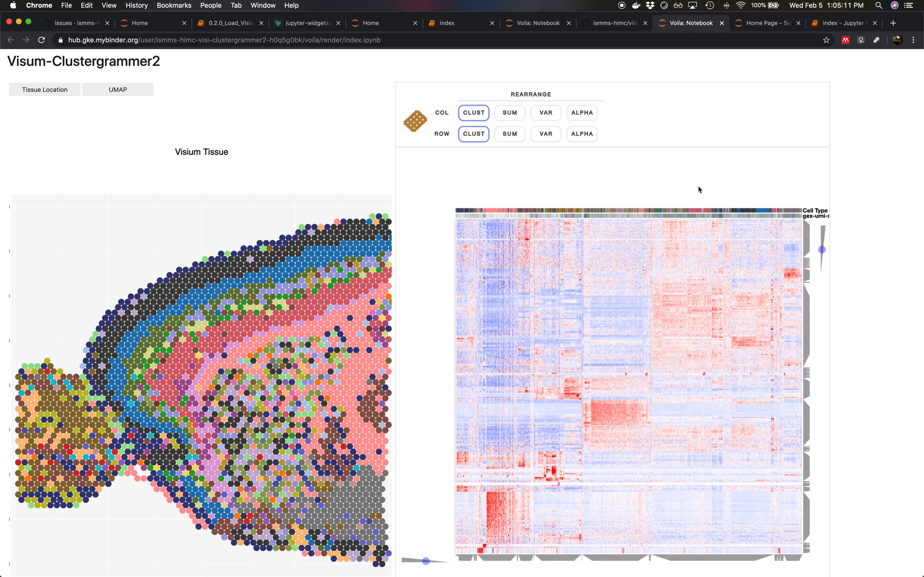
mouse_move(803, 207)
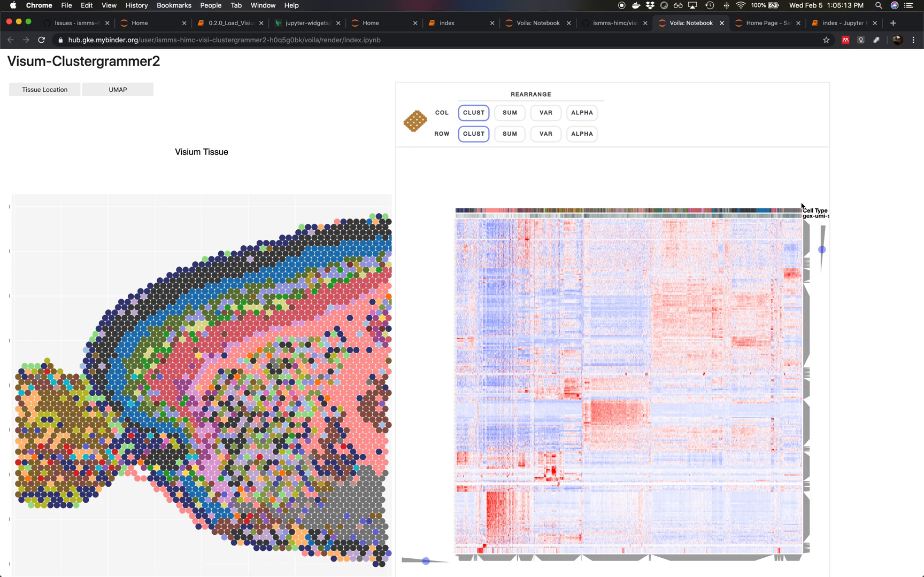
mouse_move(774, 197)
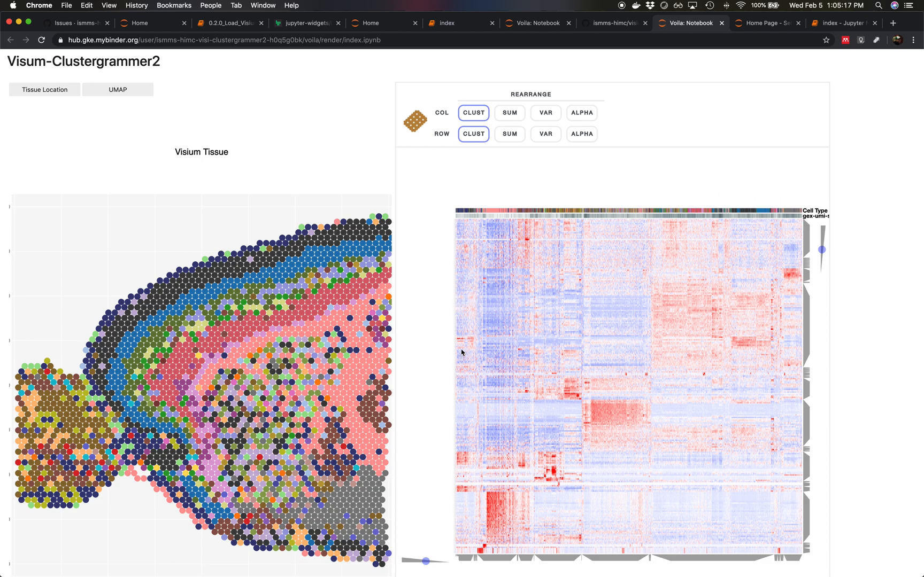
mouse_move(601, 198)
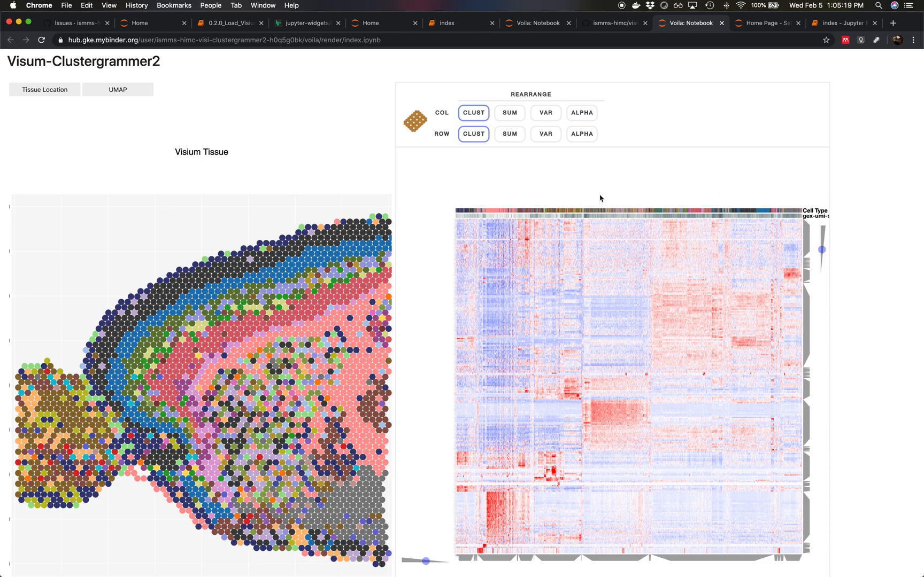
mouse_move(461, 518)
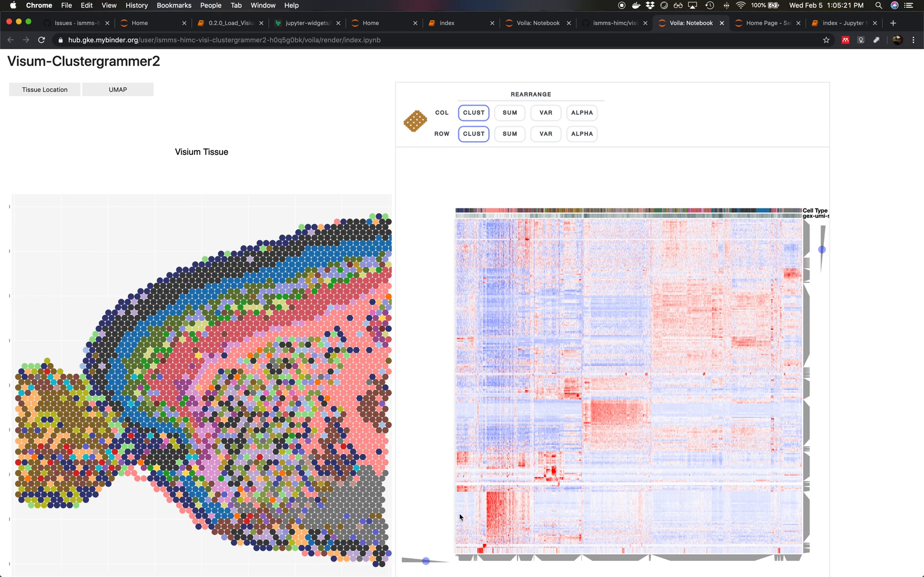
mouse_move(548, 317)
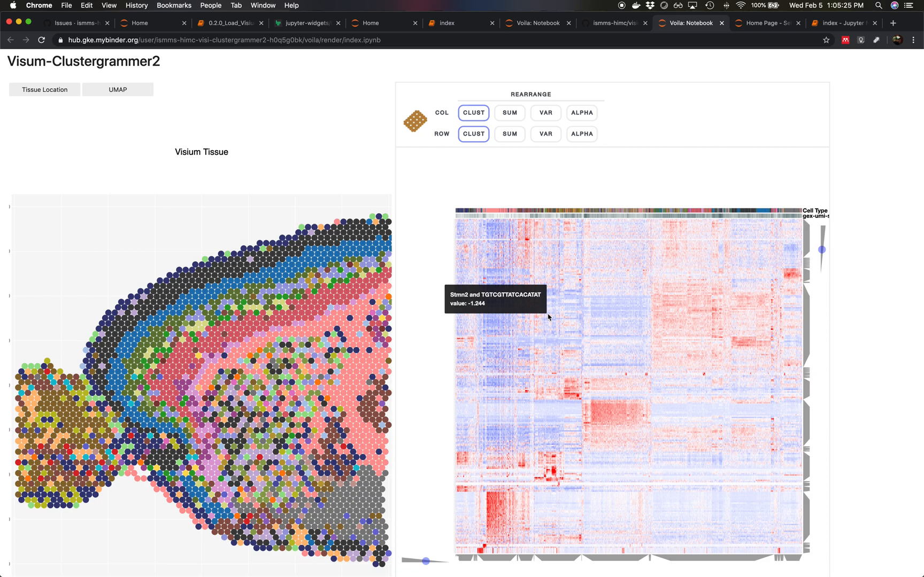
mouse_move(615, 313)
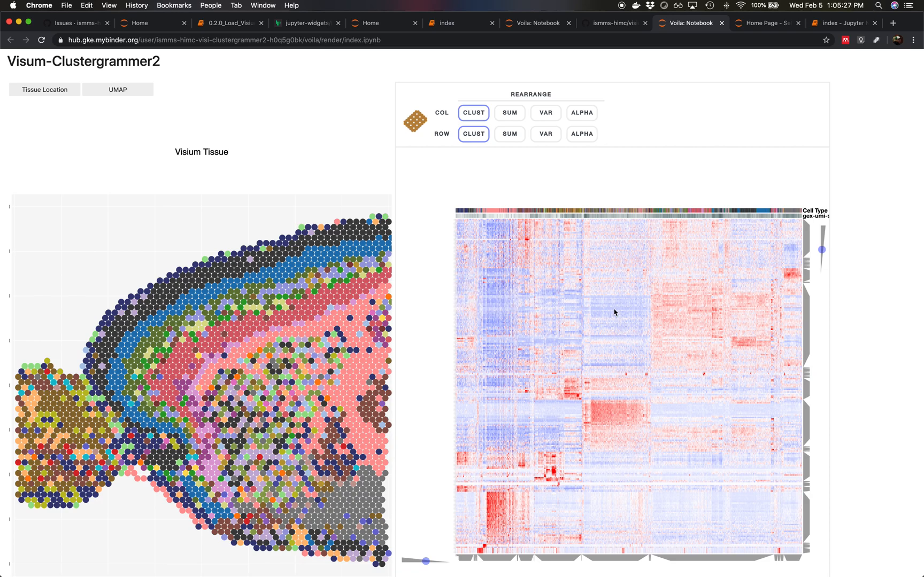
mouse_move(607, 247)
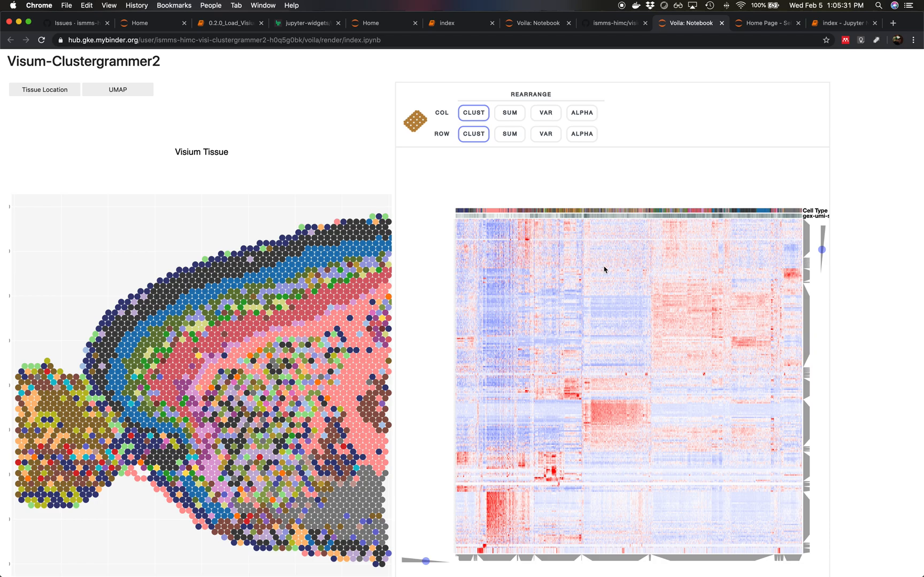
mouse_move(872, 300)
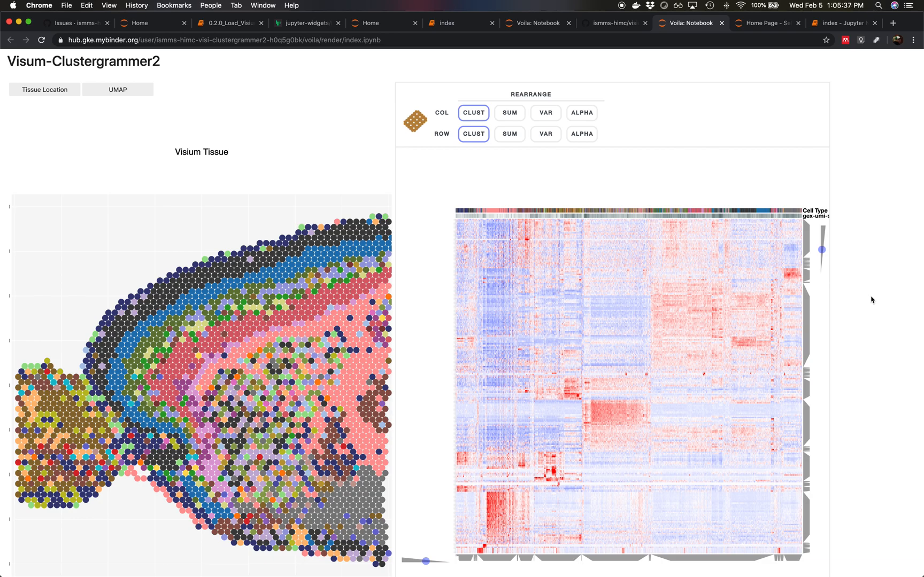
mouse_move(731, 250)
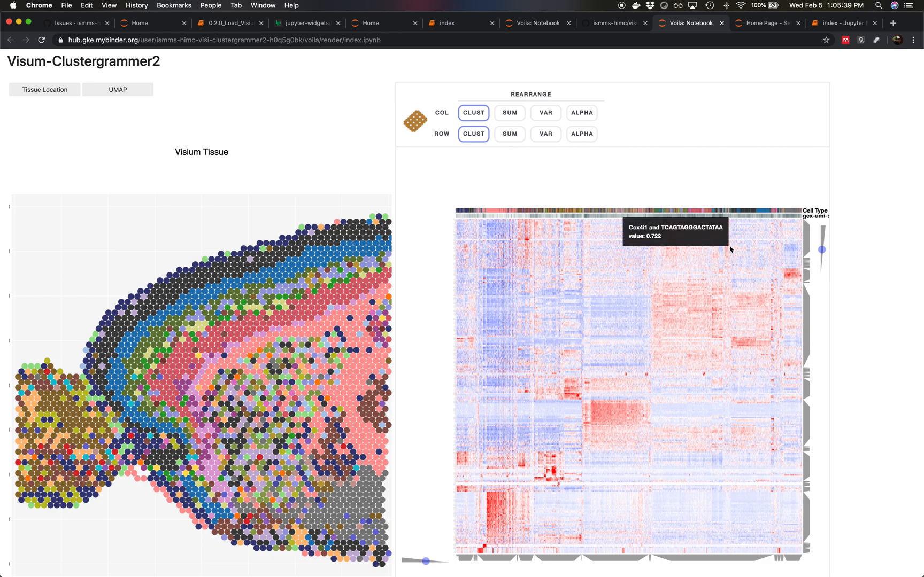
mouse_move(762, 215)
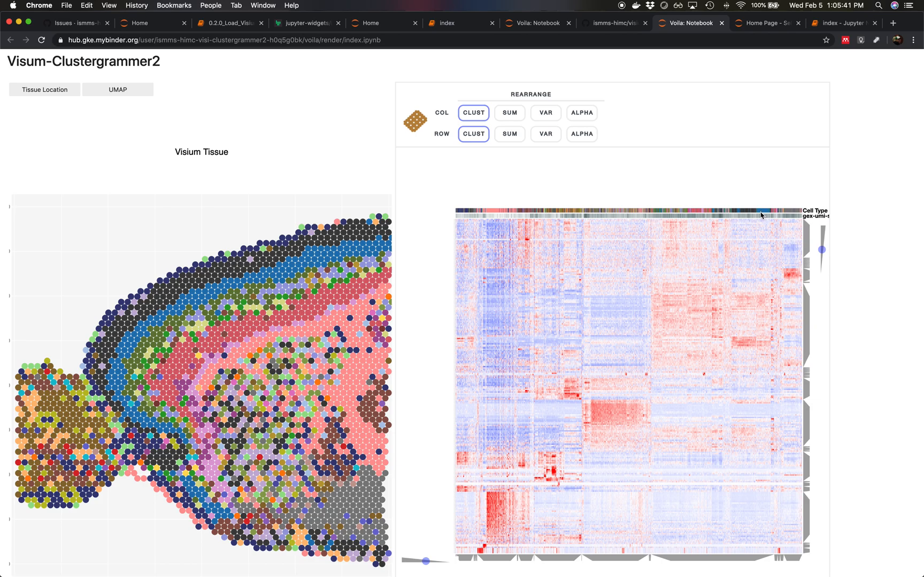
mouse_move(762, 215)
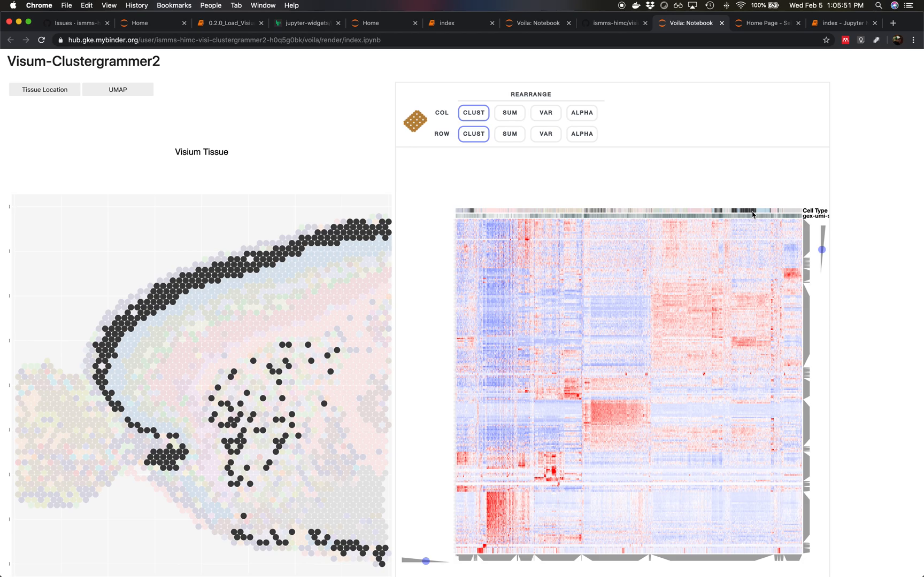
mouse_move(874, 254)
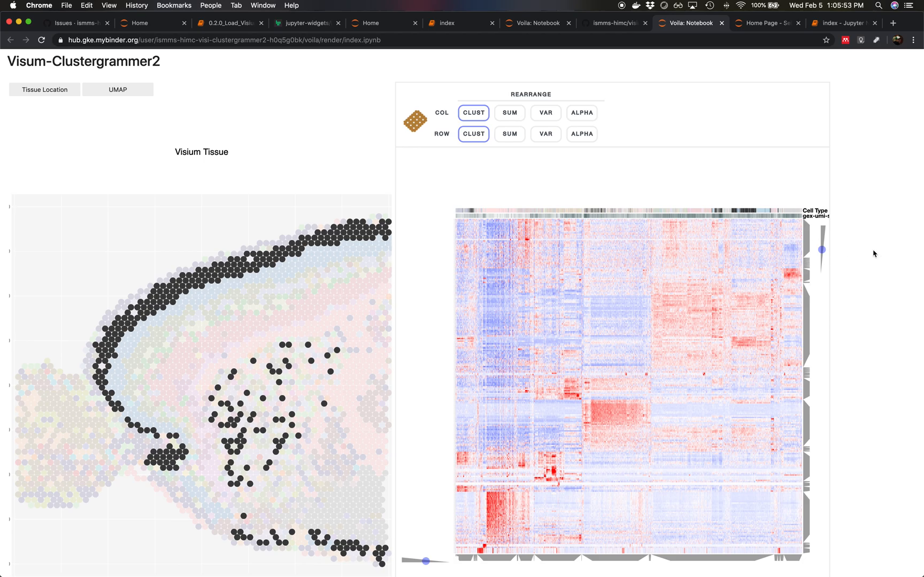
- Scroll down to the dashboard's description of the data, analysis, deployment and contact
scroll(down, 3)
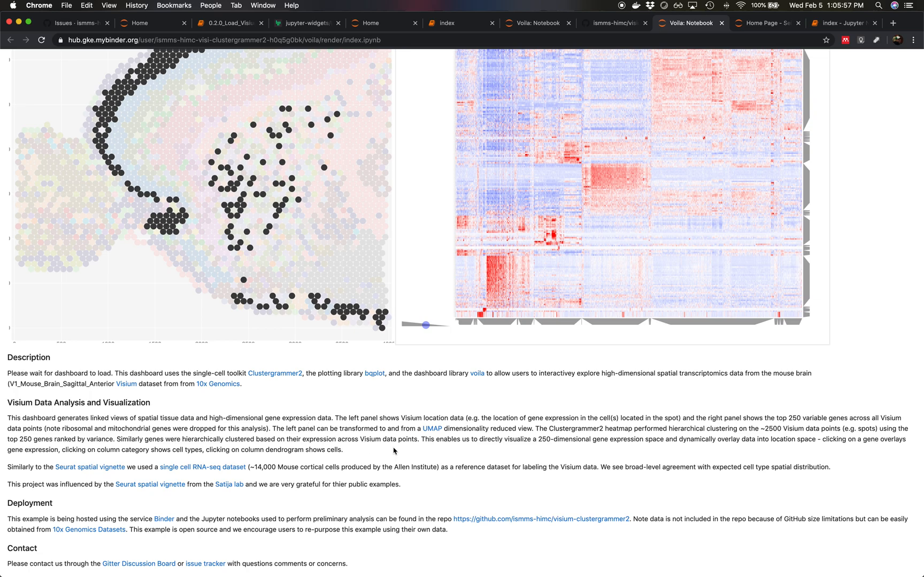
mouse_move(457, 417)
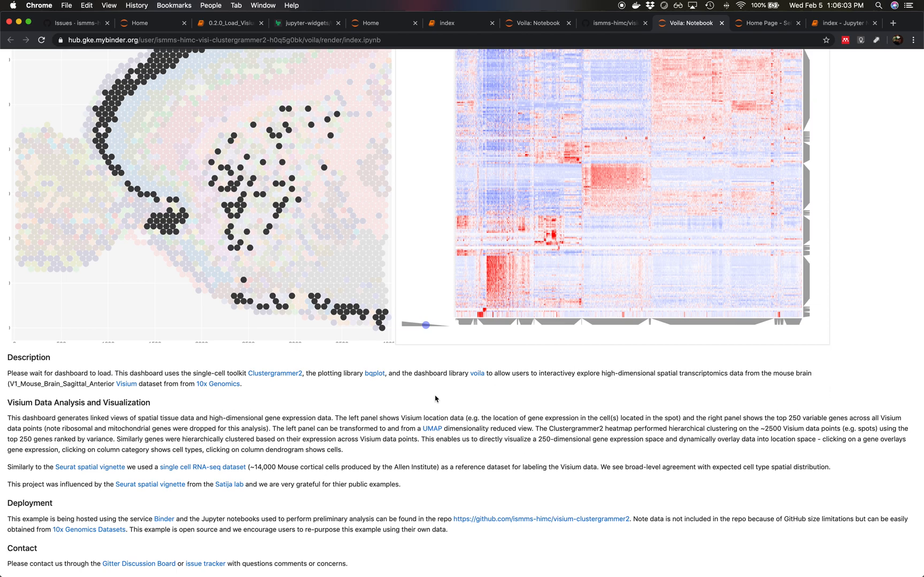
mouse_move(878, 370)
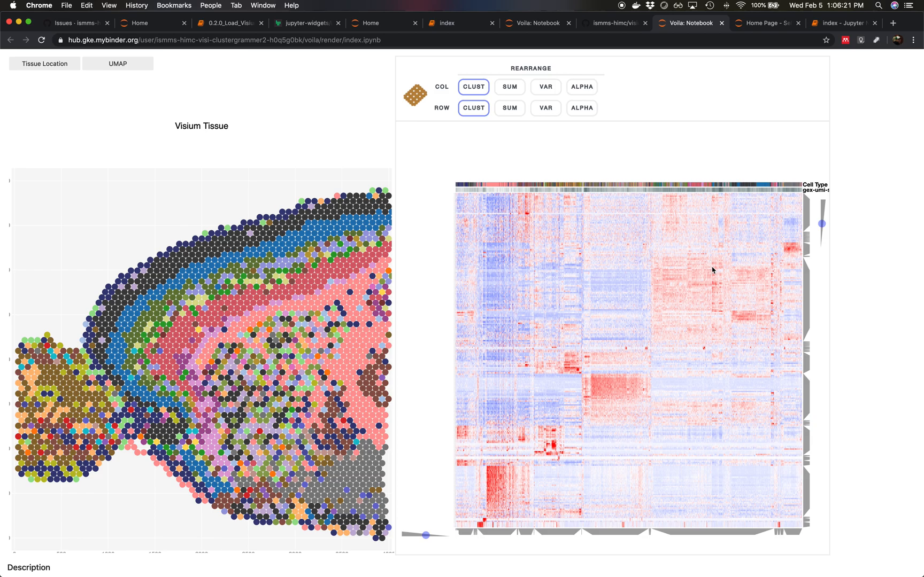
mouse_move(786, 209)
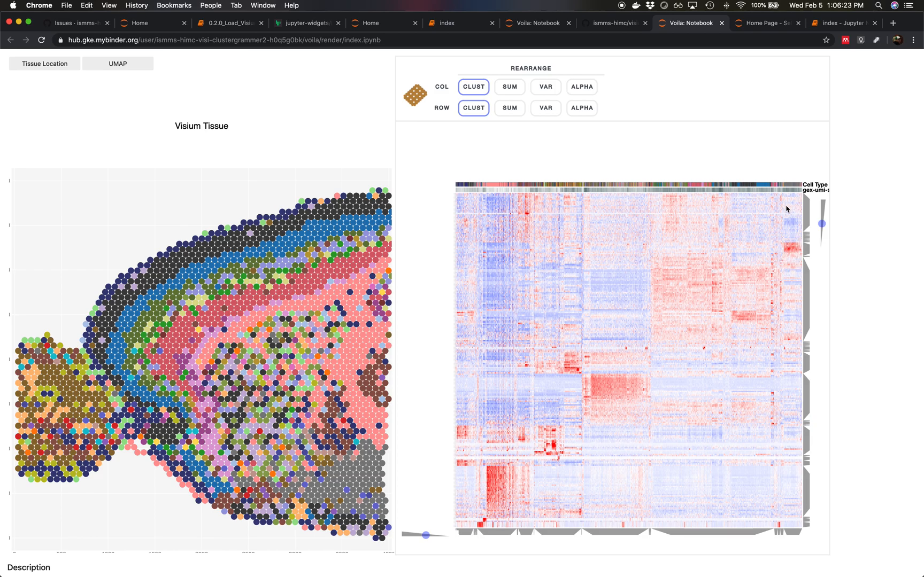
mouse_move(787, 283)
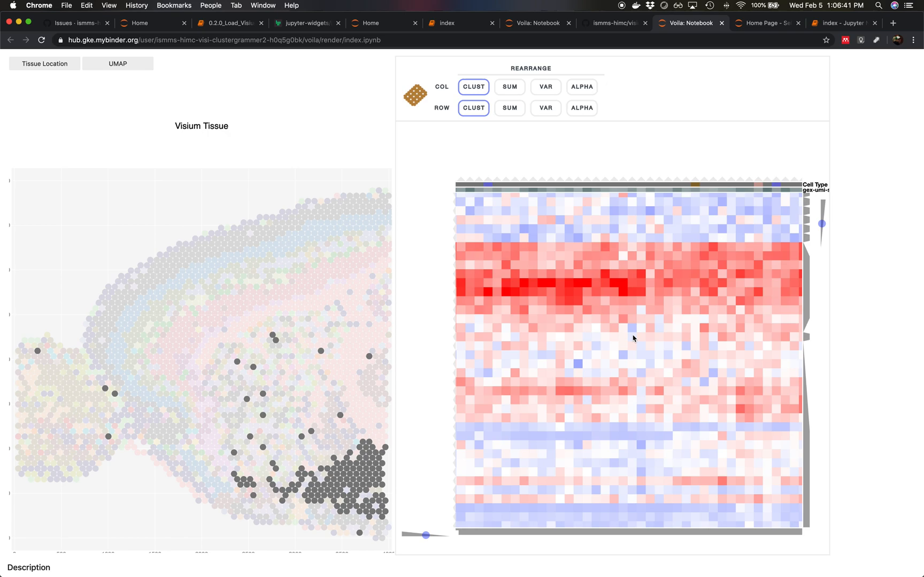
mouse_move(634, 338)
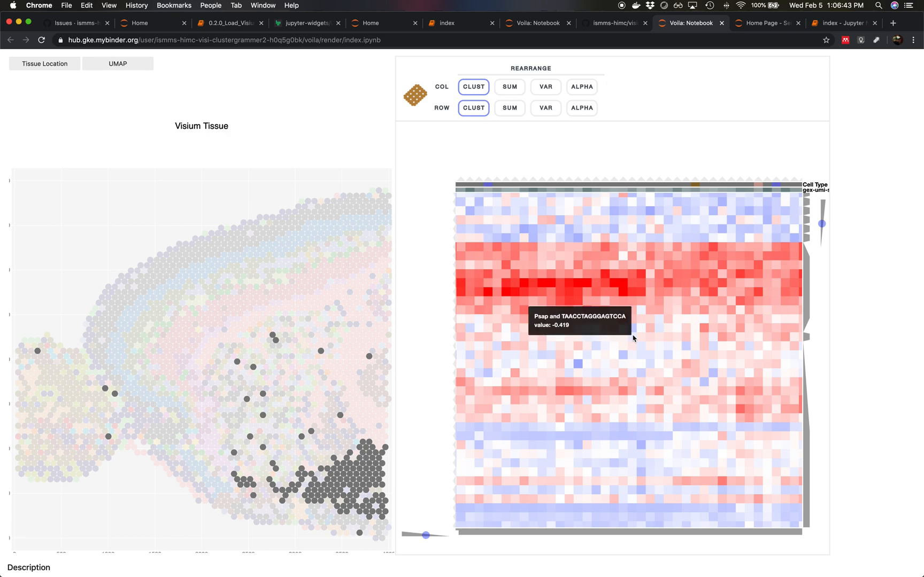
mouse_move(656, 299)
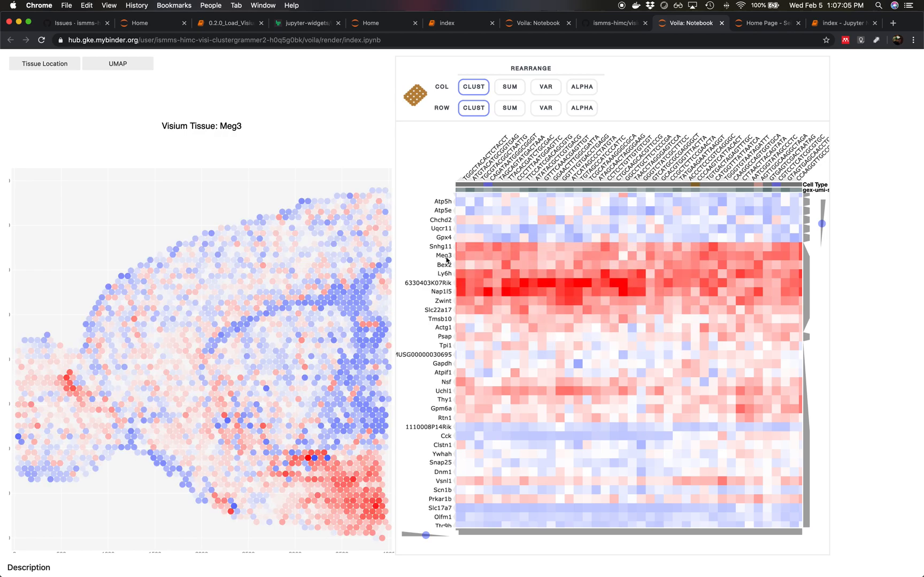
mouse_move(441, 255)
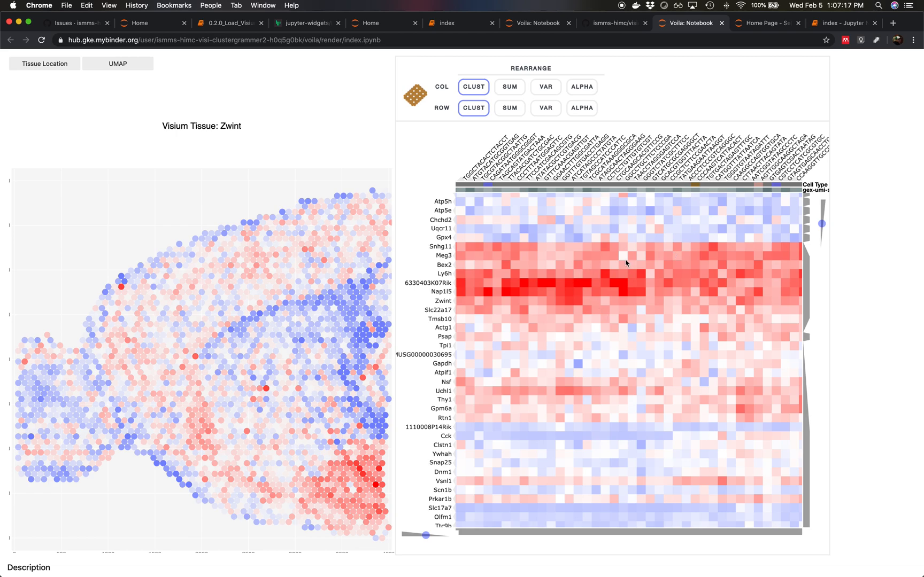
mouse_move(717, 353)
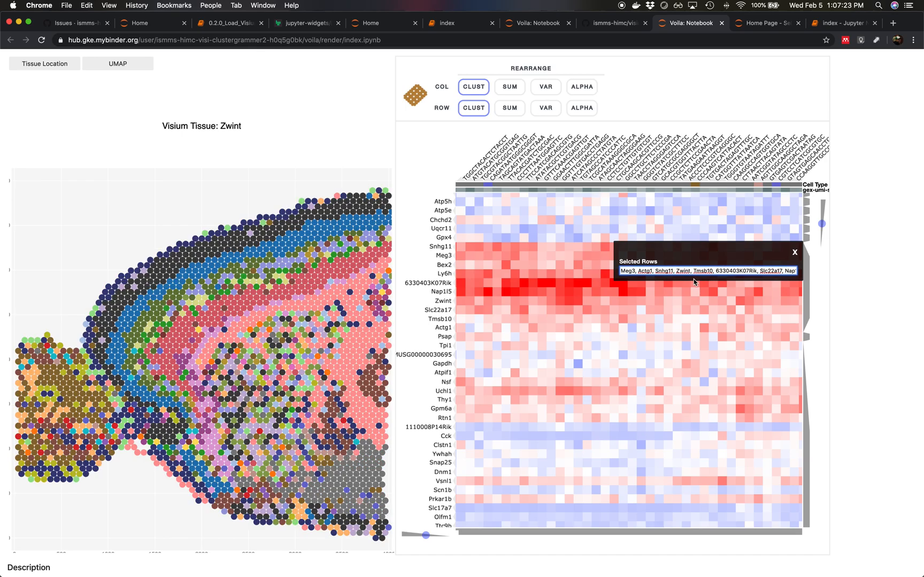
- Close the Selected Rows list of gene names
click(794, 252)
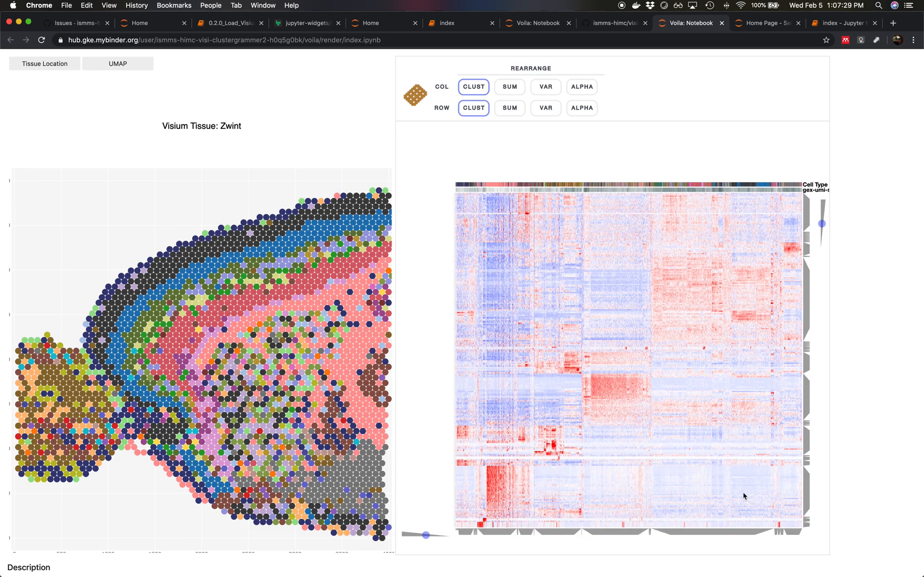
mouse_move(664, 199)
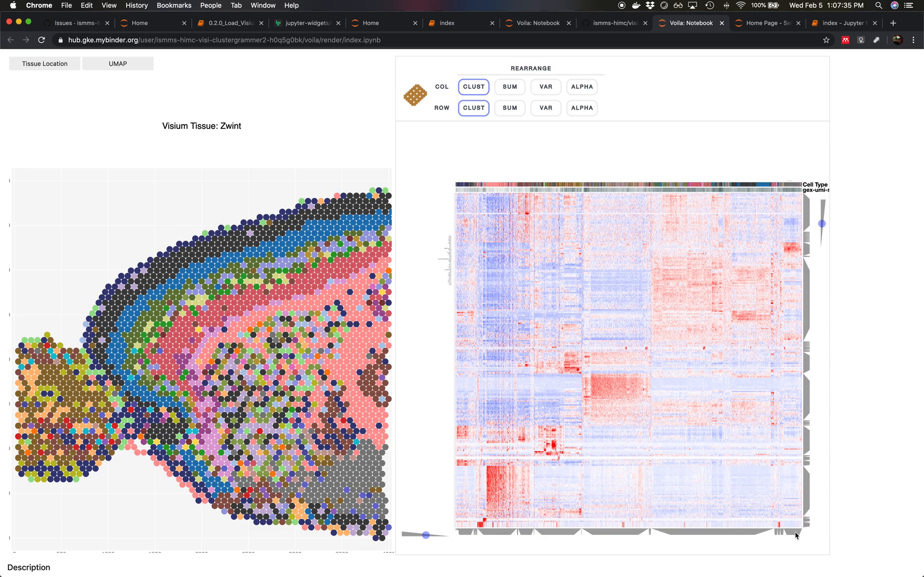
- Inspect the Sst_Chodl-dominated spot cluster's cell-type table, close both summaries and clear the selection
click(794, 530)
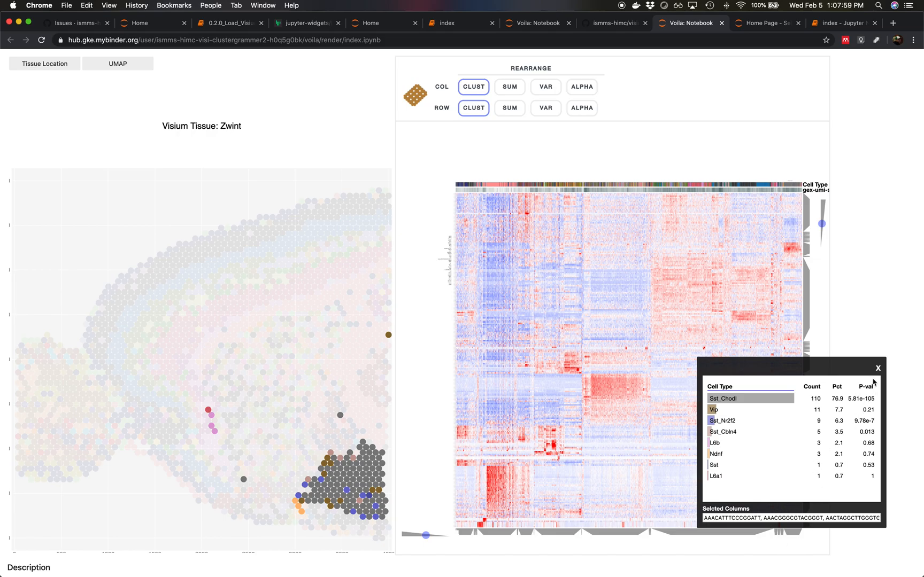
click(877, 368)
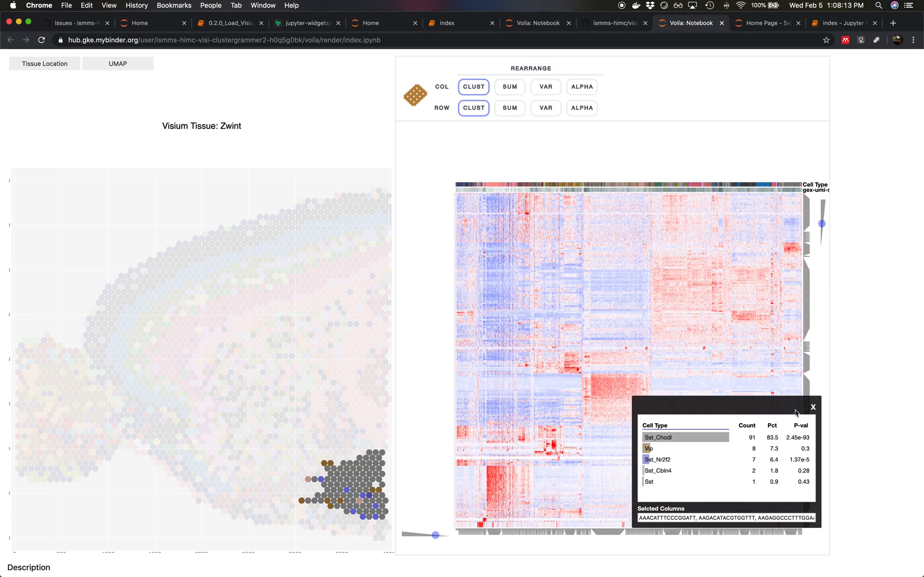
click(814, 407)
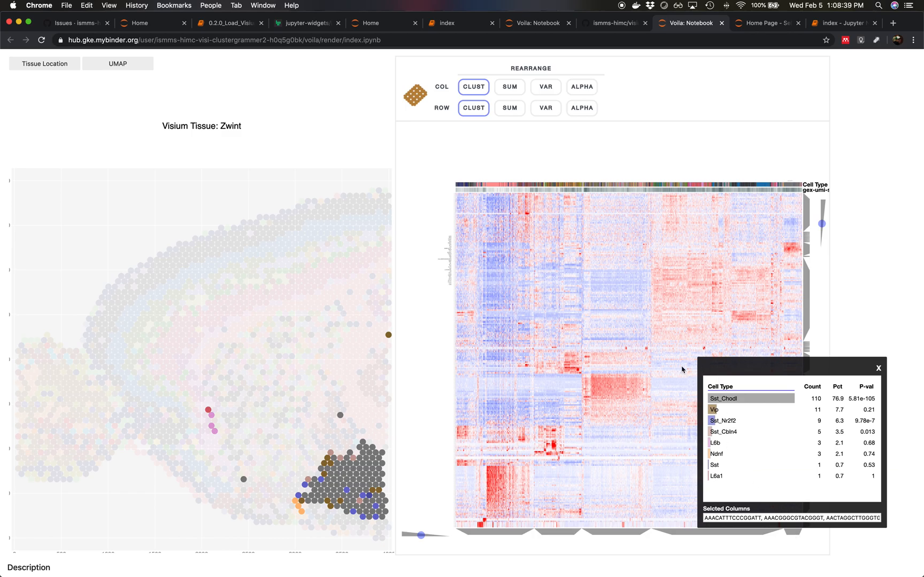
click(878, 368)
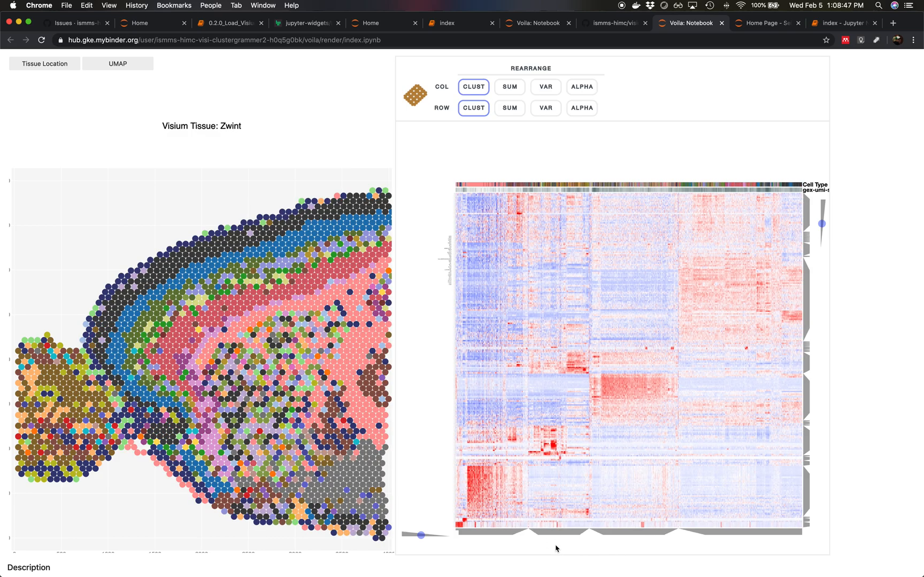
- Zoom the heatmap into the Mt3–Doc2g gene block containing Apod, Glul and Sparc
drag(421, 535, 418, 537)
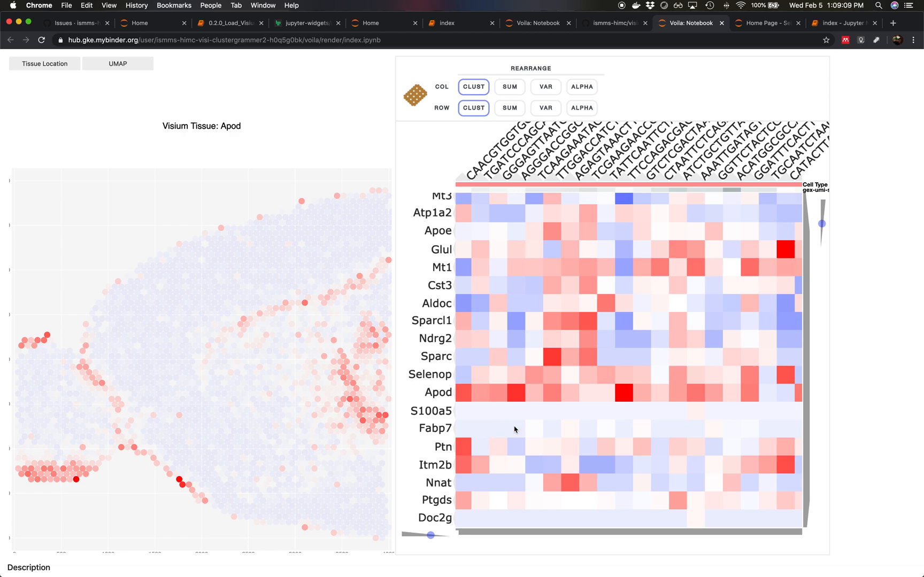
mouse_move(640, 350)
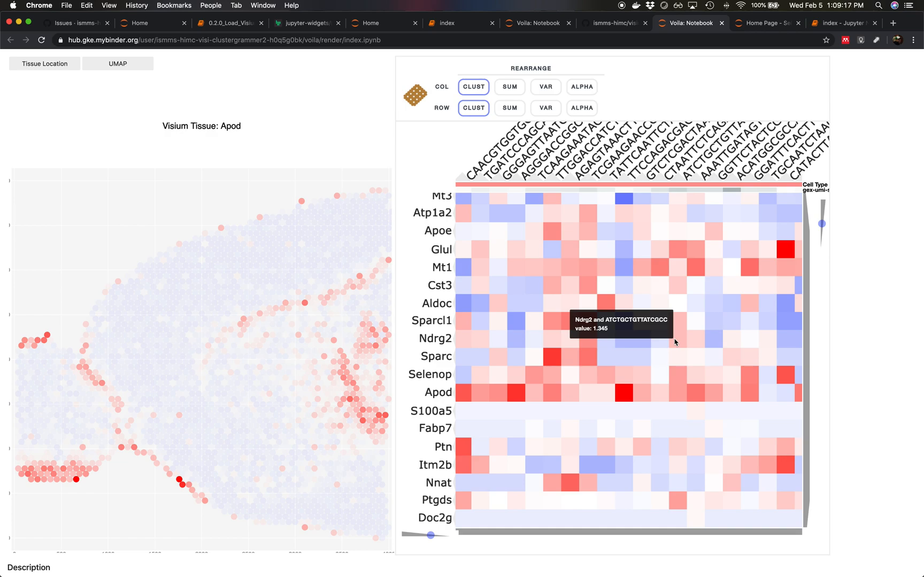
mouse_move(397, 69)
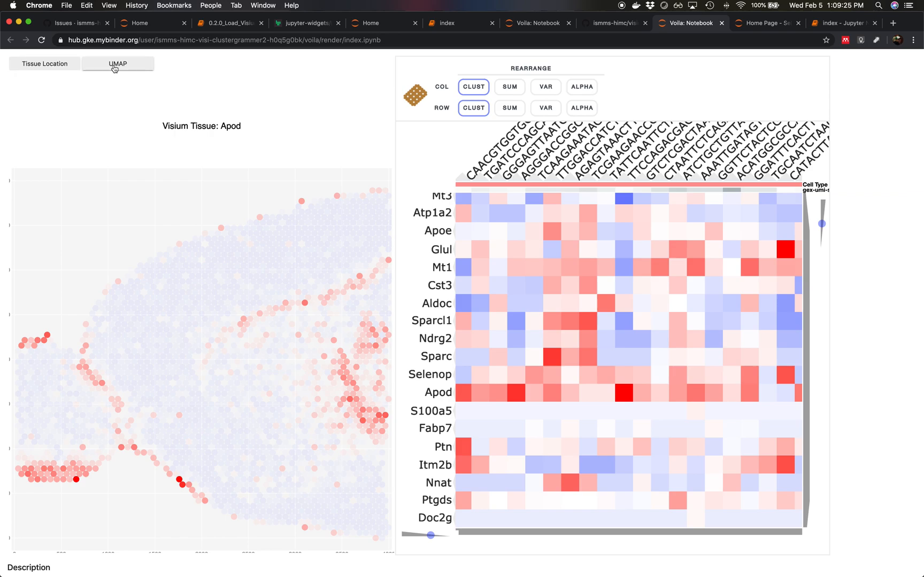
- View Nnat and Ptgds expression on the UMAP, then show Ptgds on the tissue layout
click(117, 64)
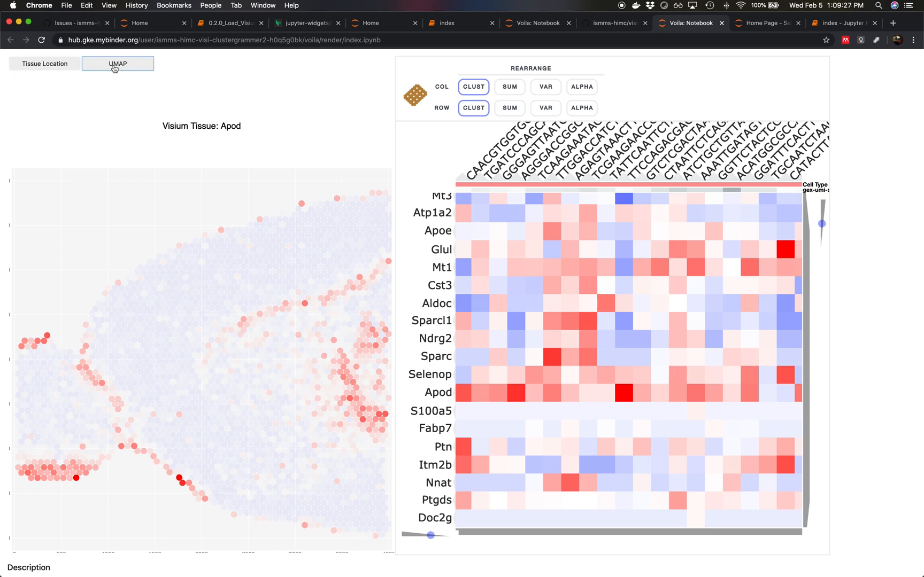
click(117, 64)
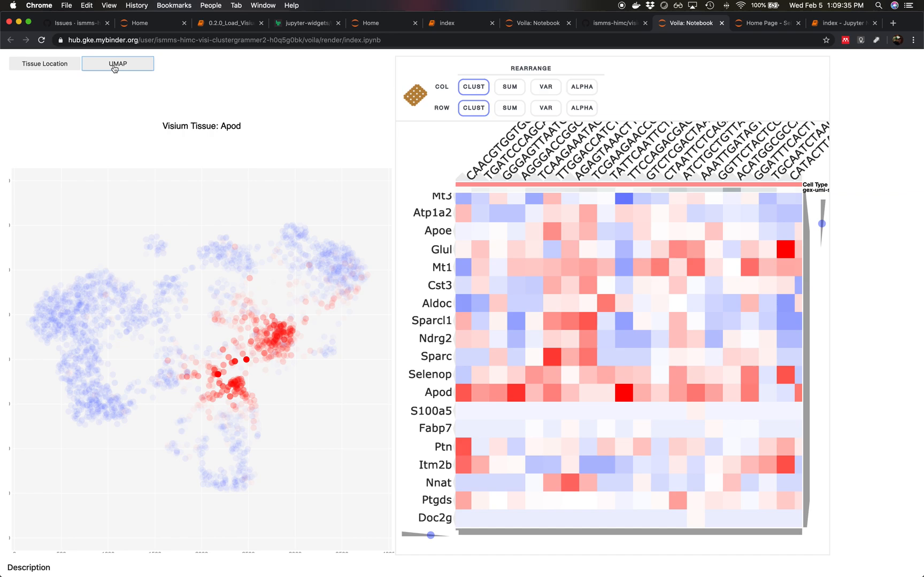
click(44, 64)
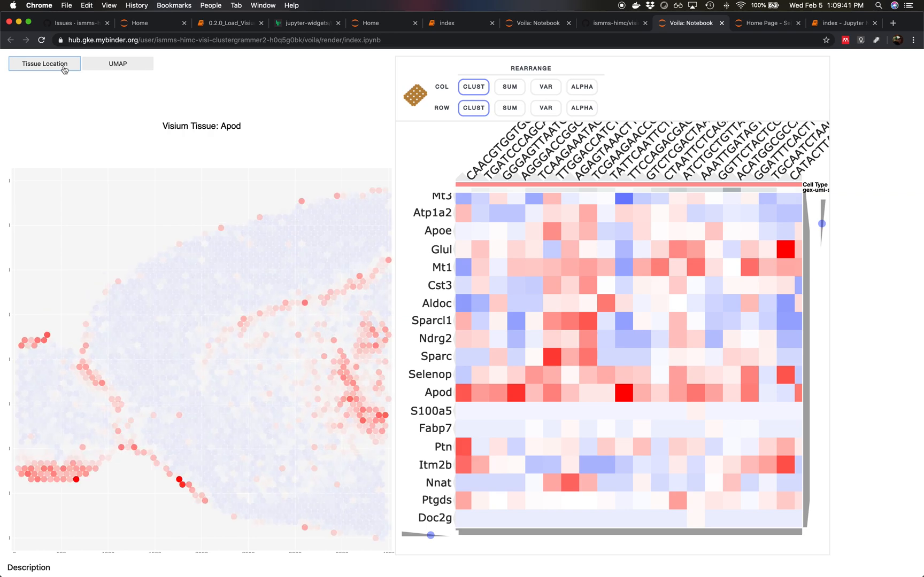
click(117, 64)
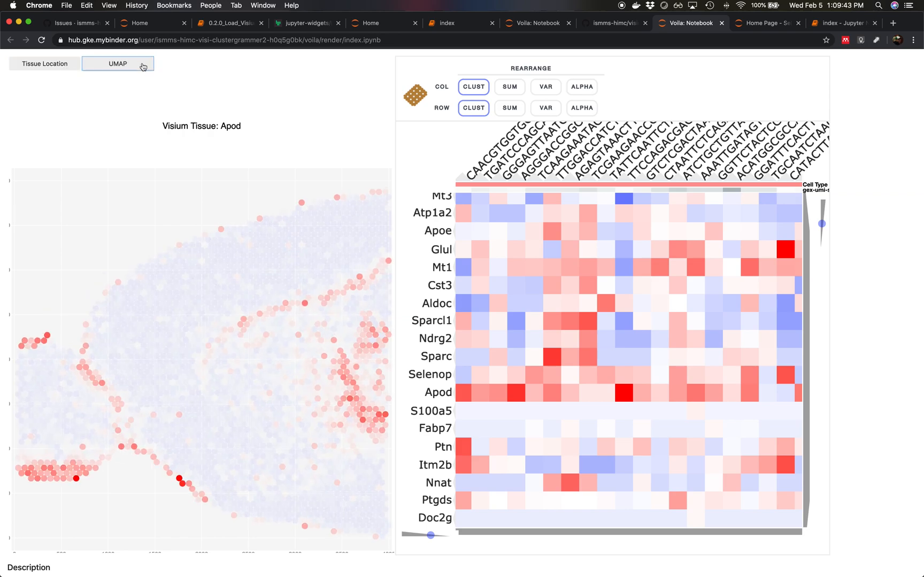
click(117, 64)
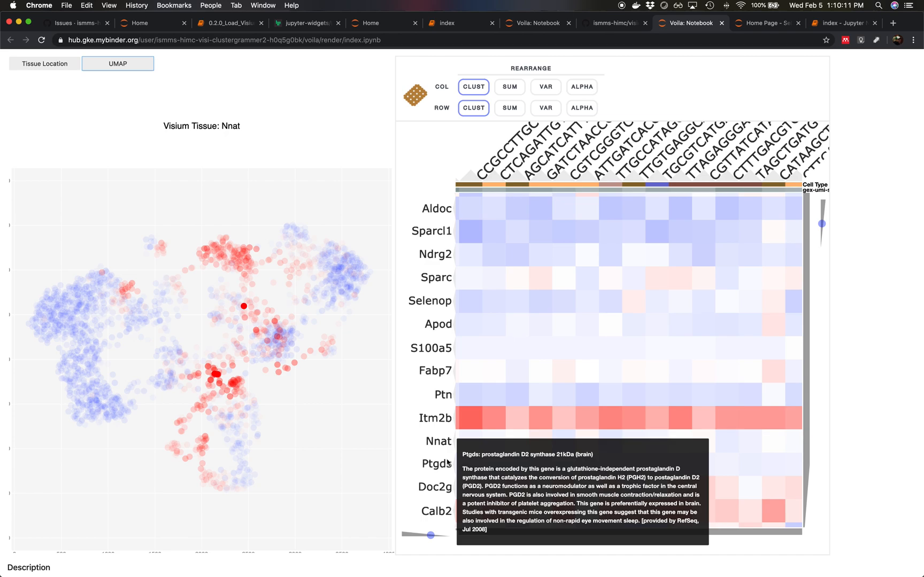
mouse_move(435, 419)
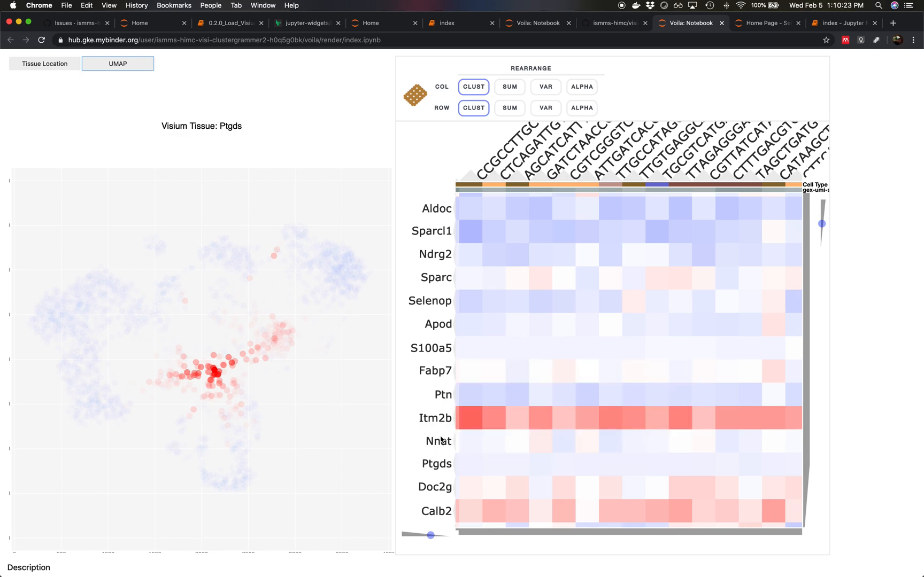
mouse_move(348, 115)
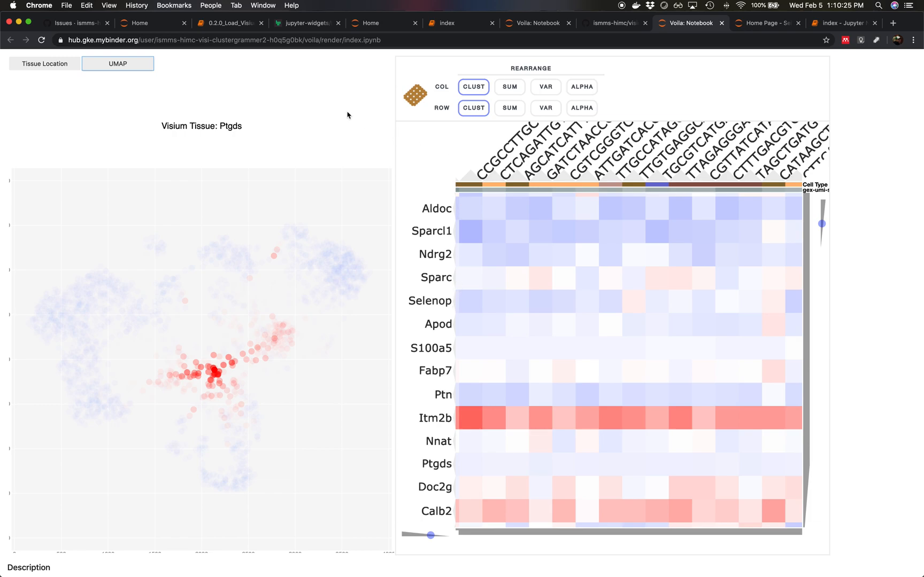
click(44, 64)
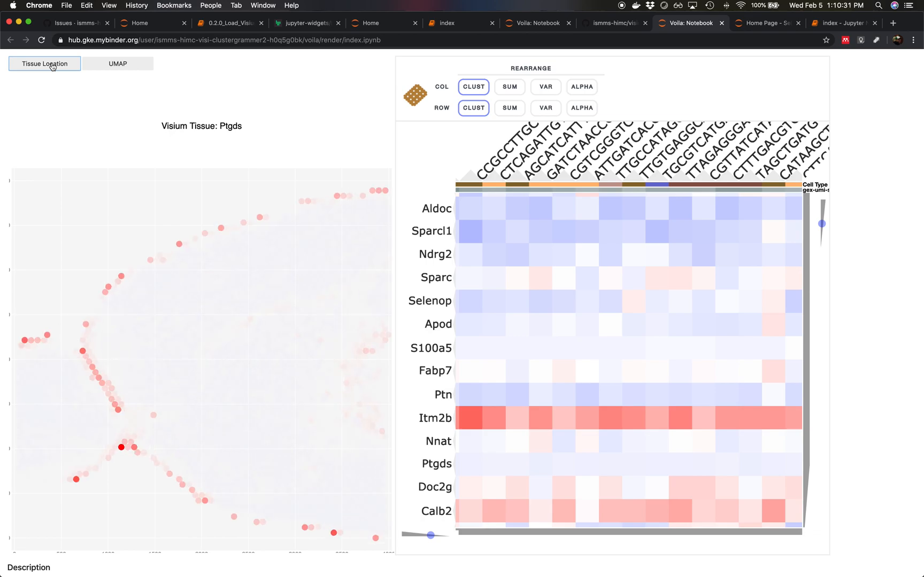
mouse_move(600, 316)
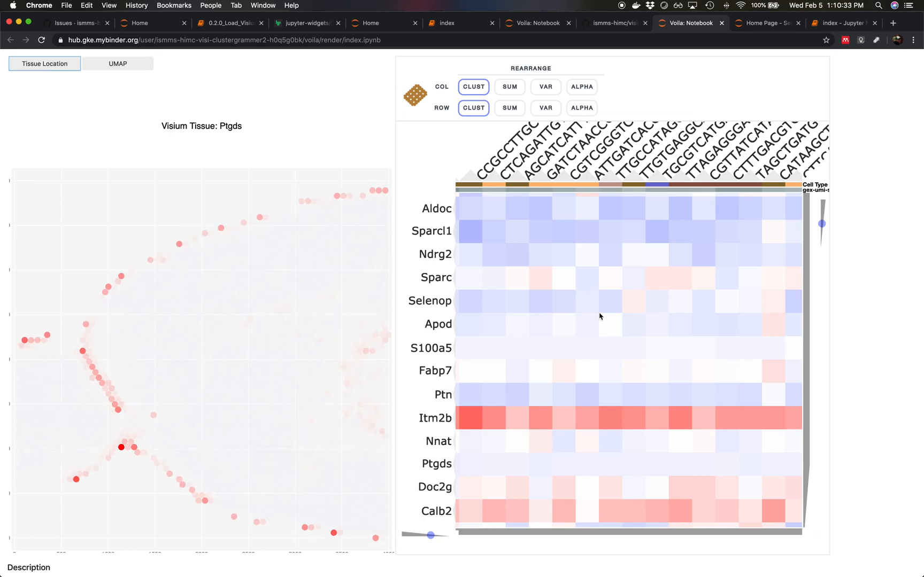